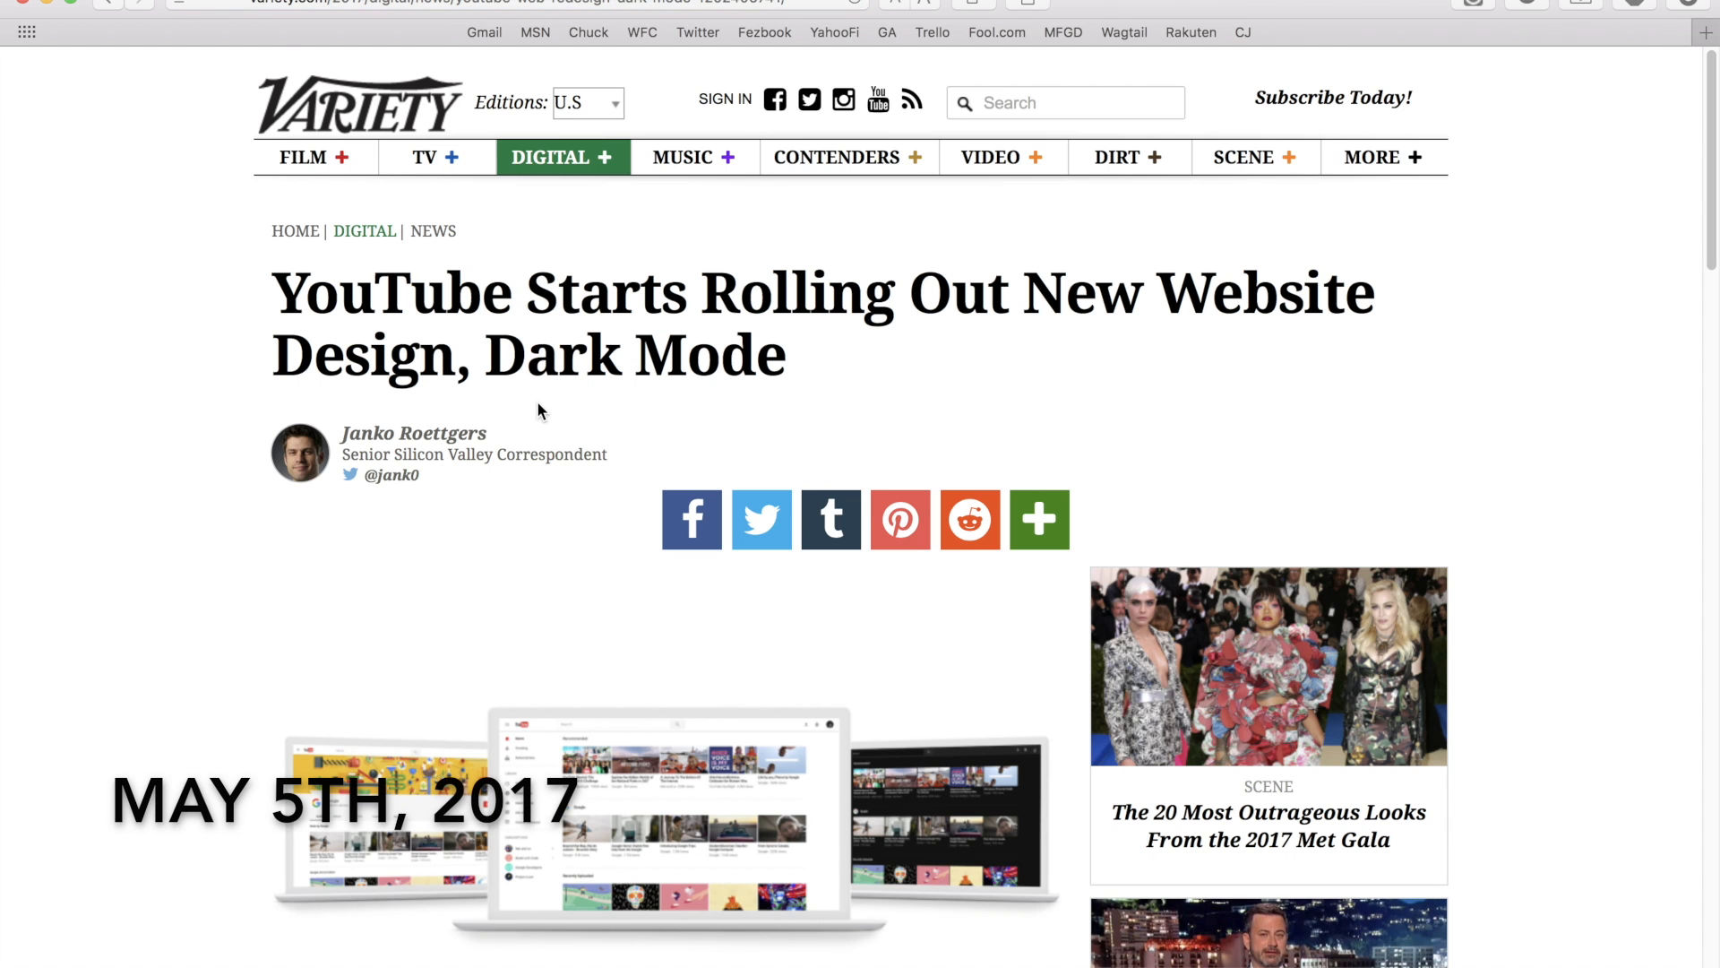
# Leave the channel page and go to youtube.com/new for the new design preview
pyautogui.scroll(-3)
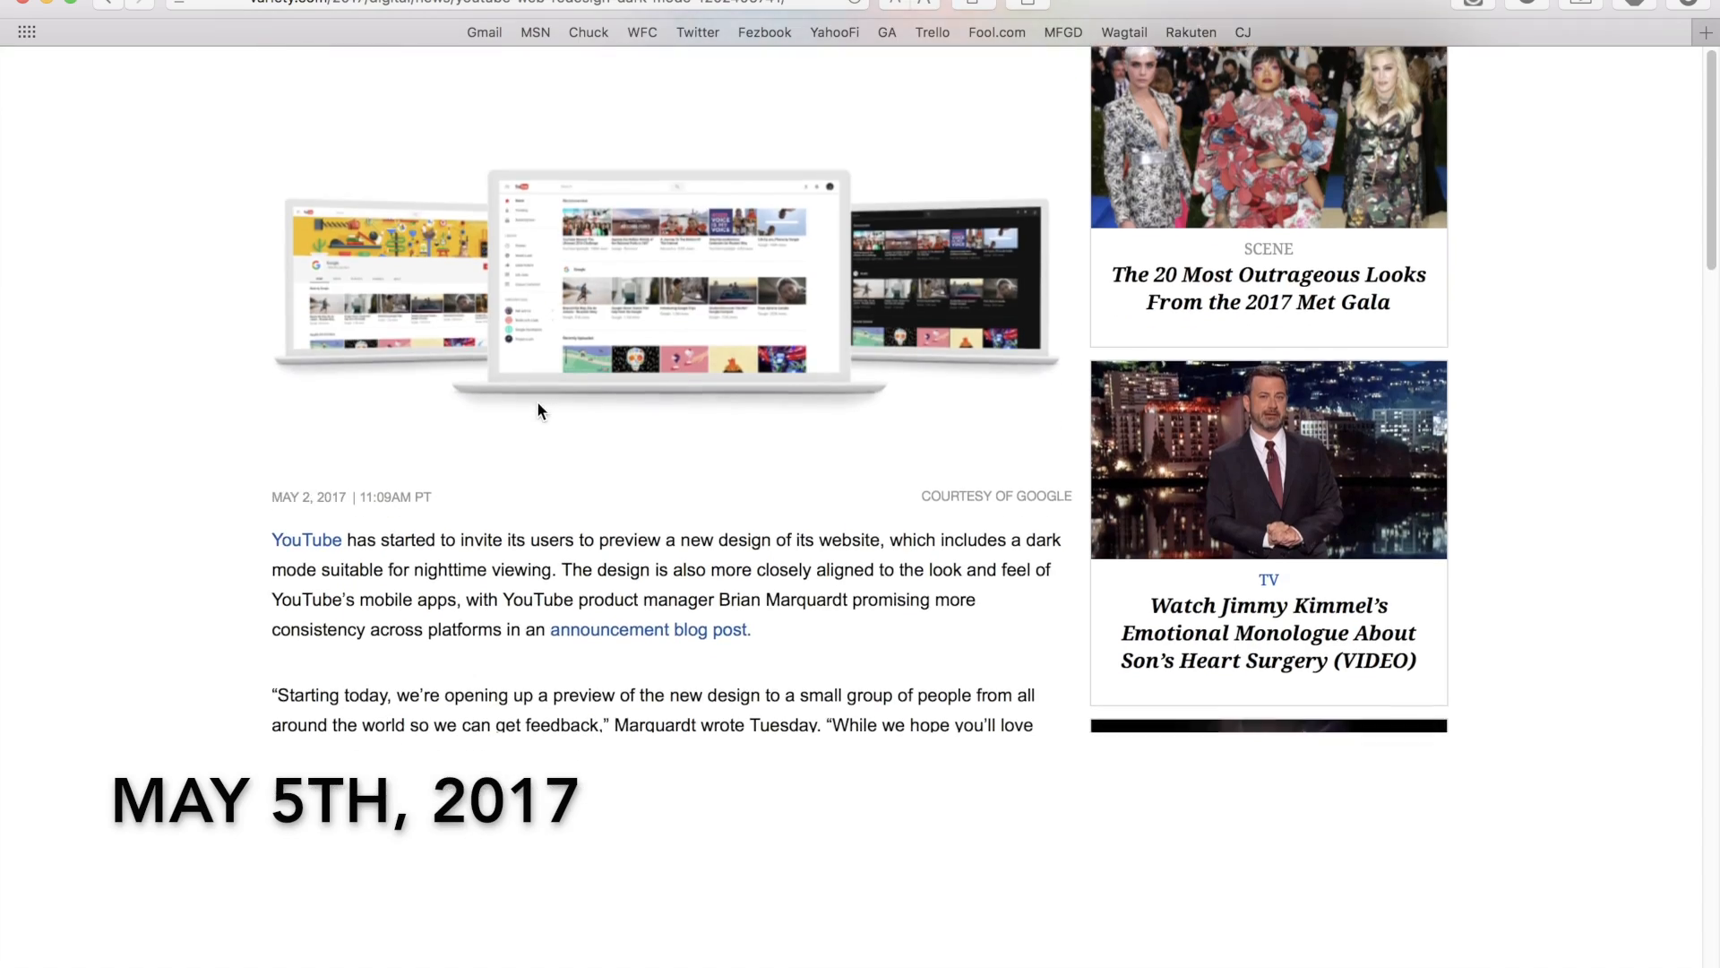
pyautogui.scroll(-3)
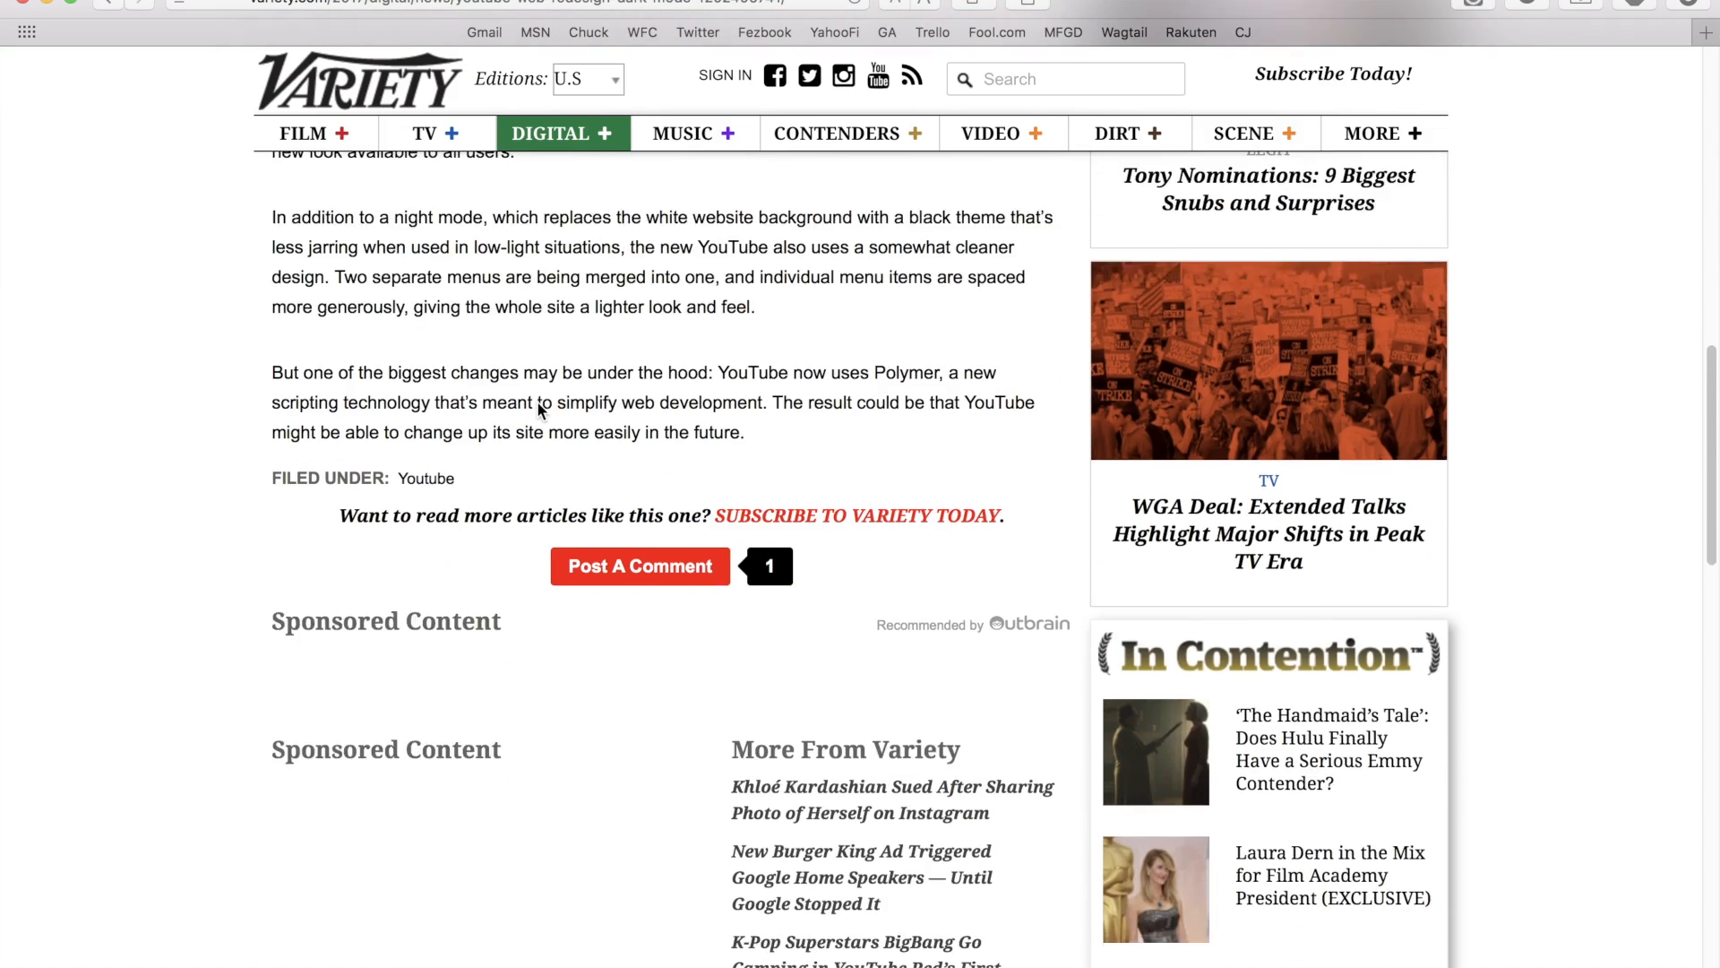
pyautogui.scroll(-3)
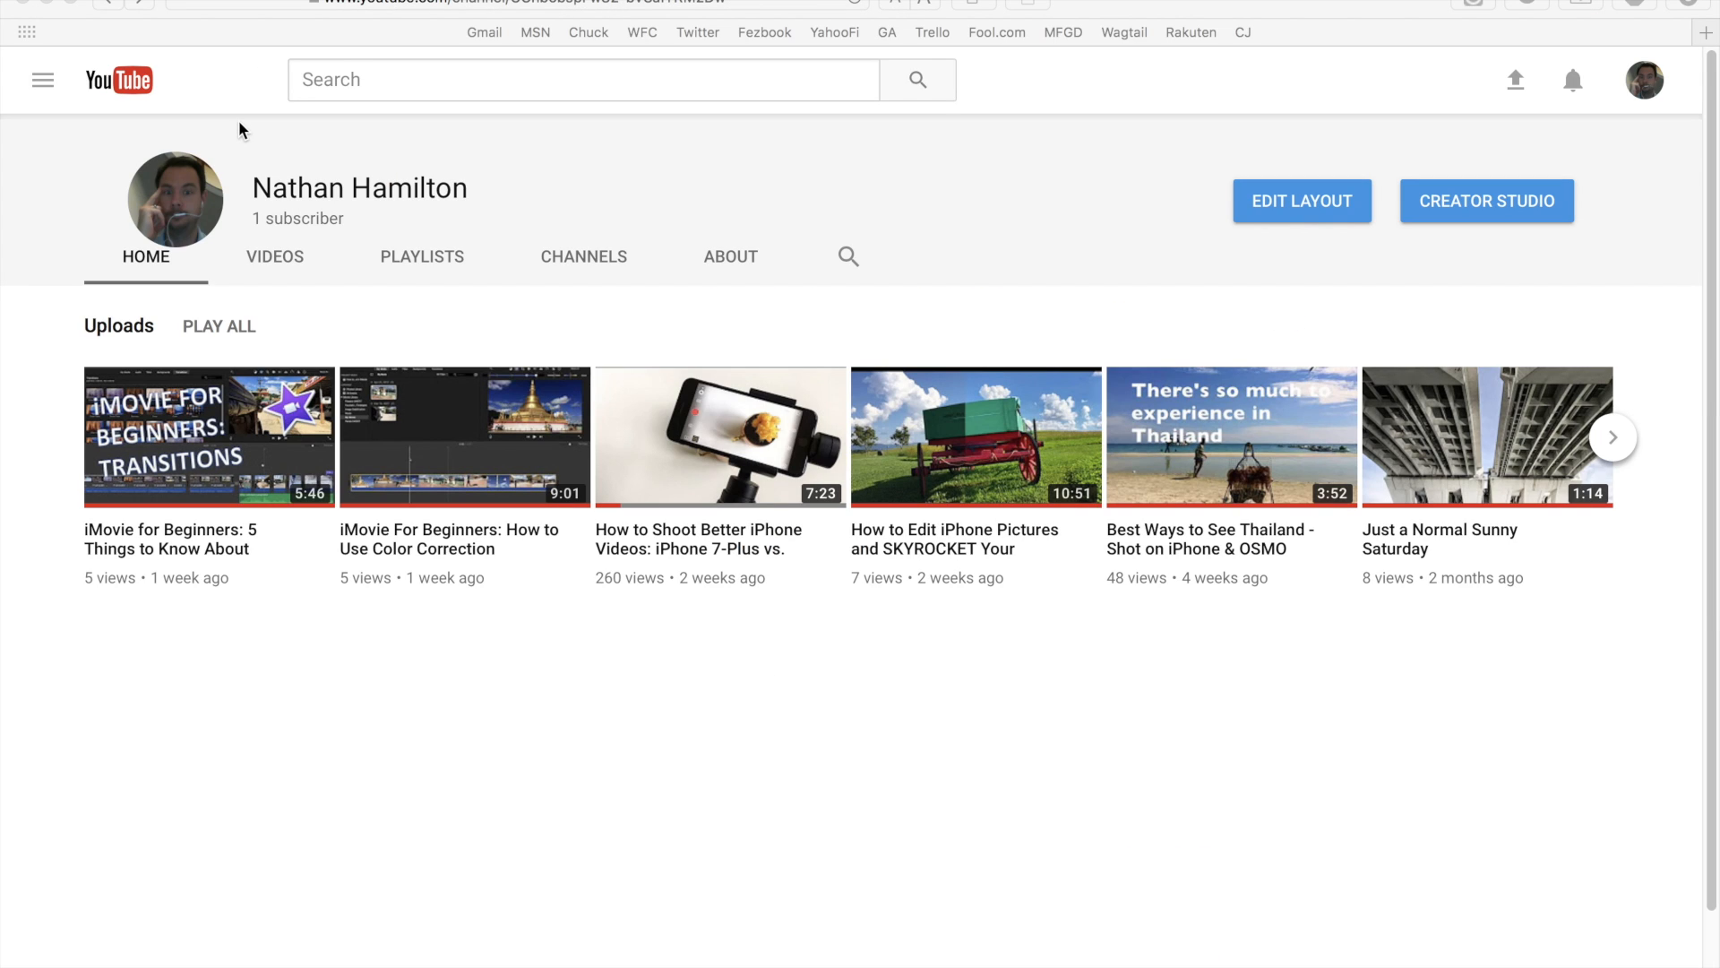
pyautogui.moveTo(516, 335)
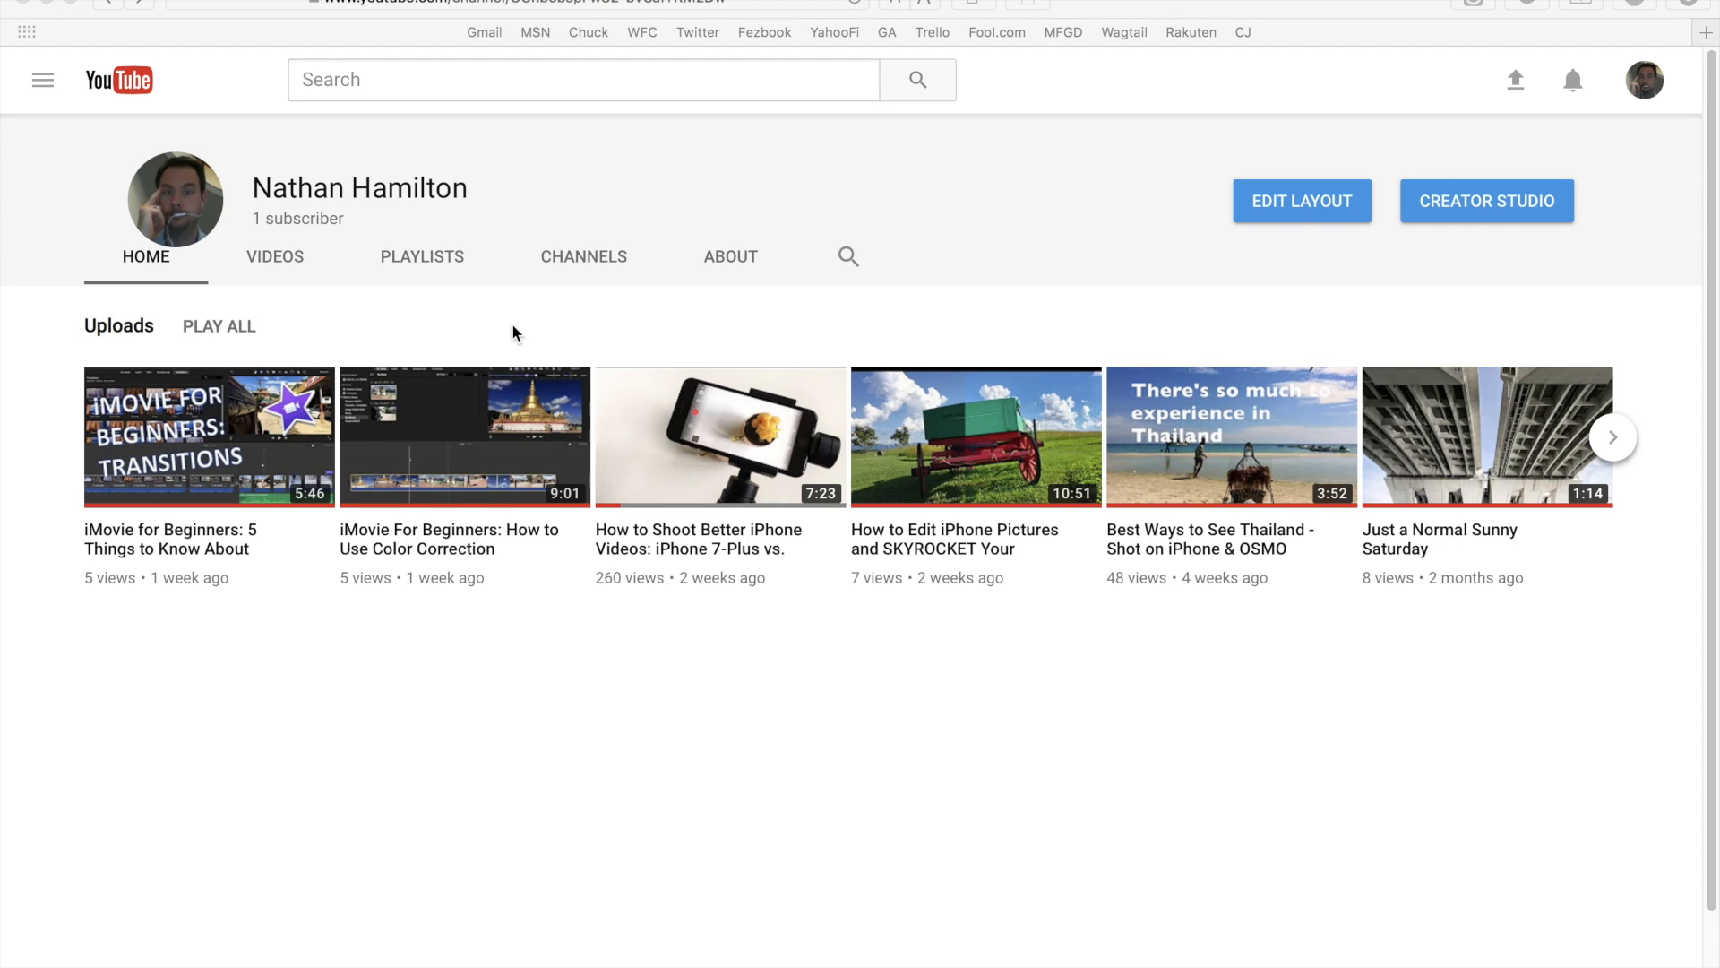
pyautogui.click(495, 4)
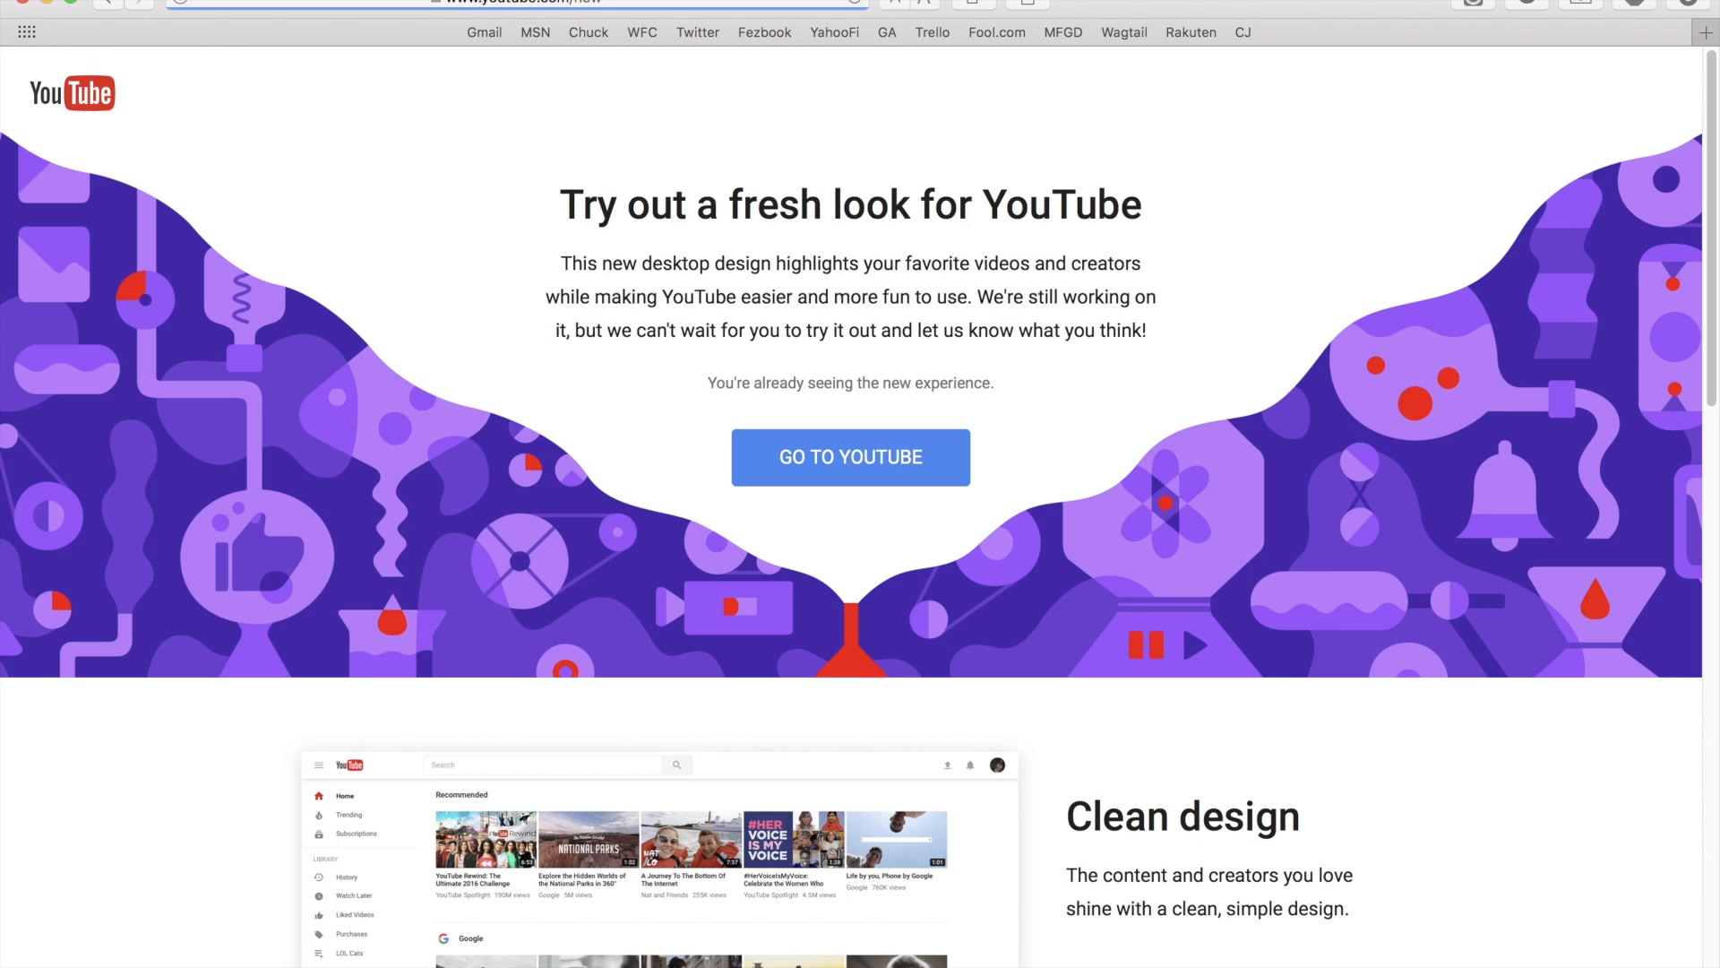
pyautogui.moveTo(1032, 507)
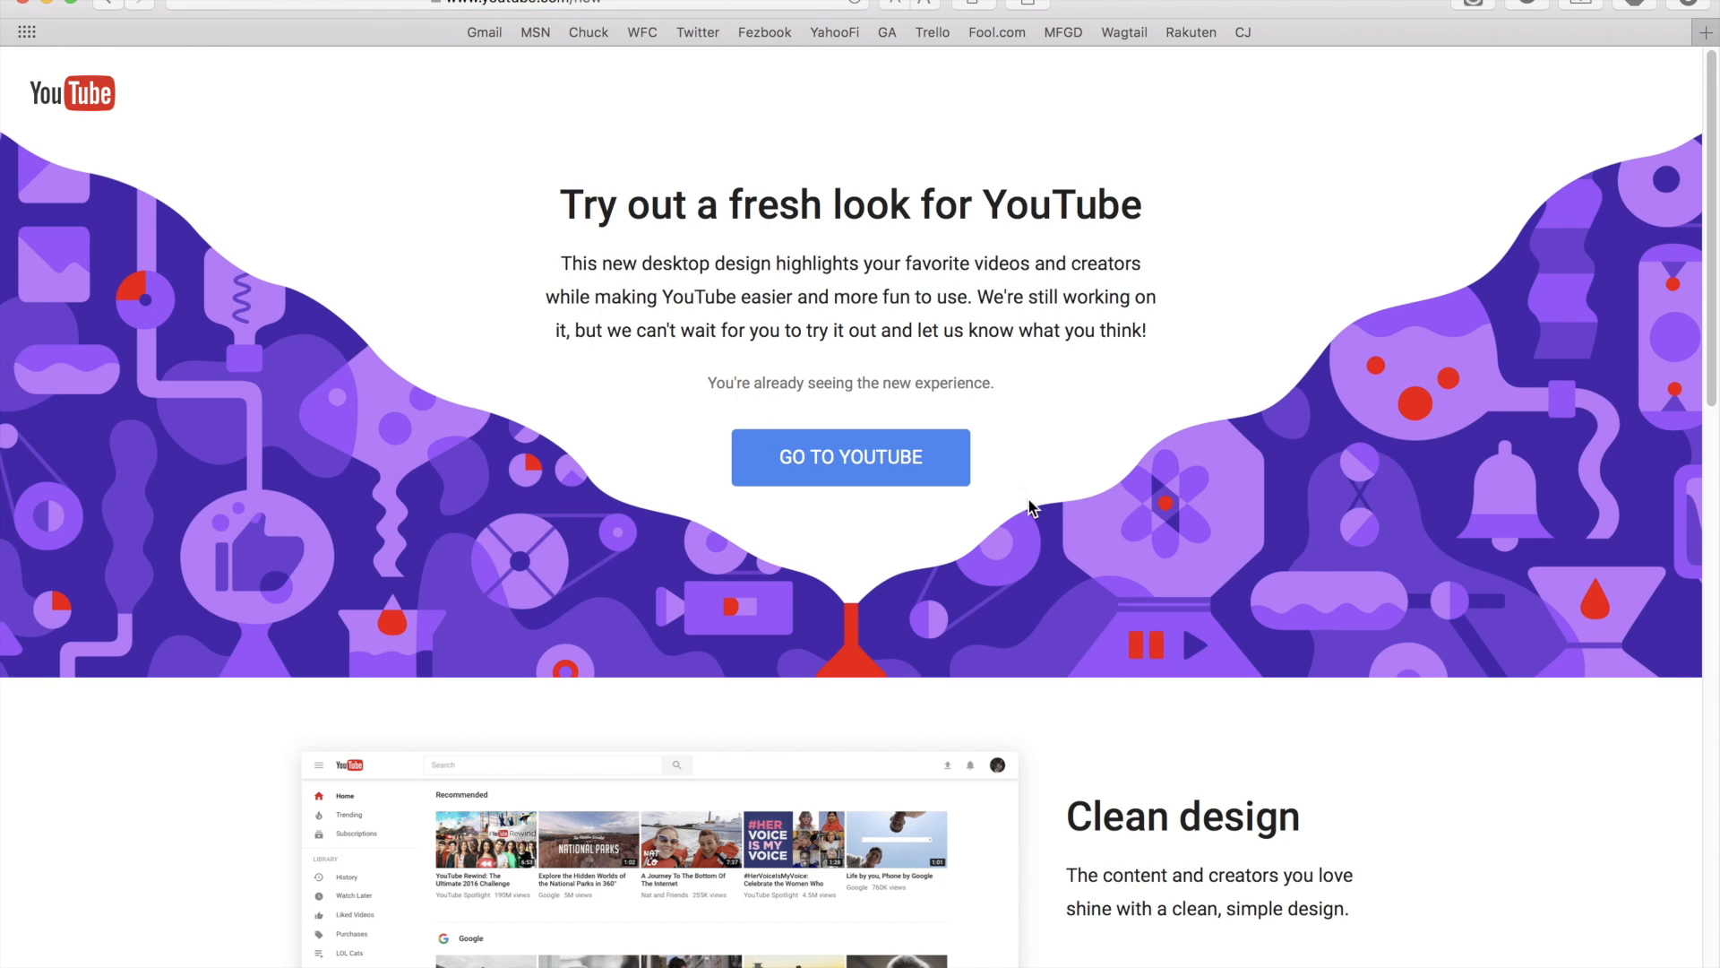
pyautogui.moveTo(853, 466)
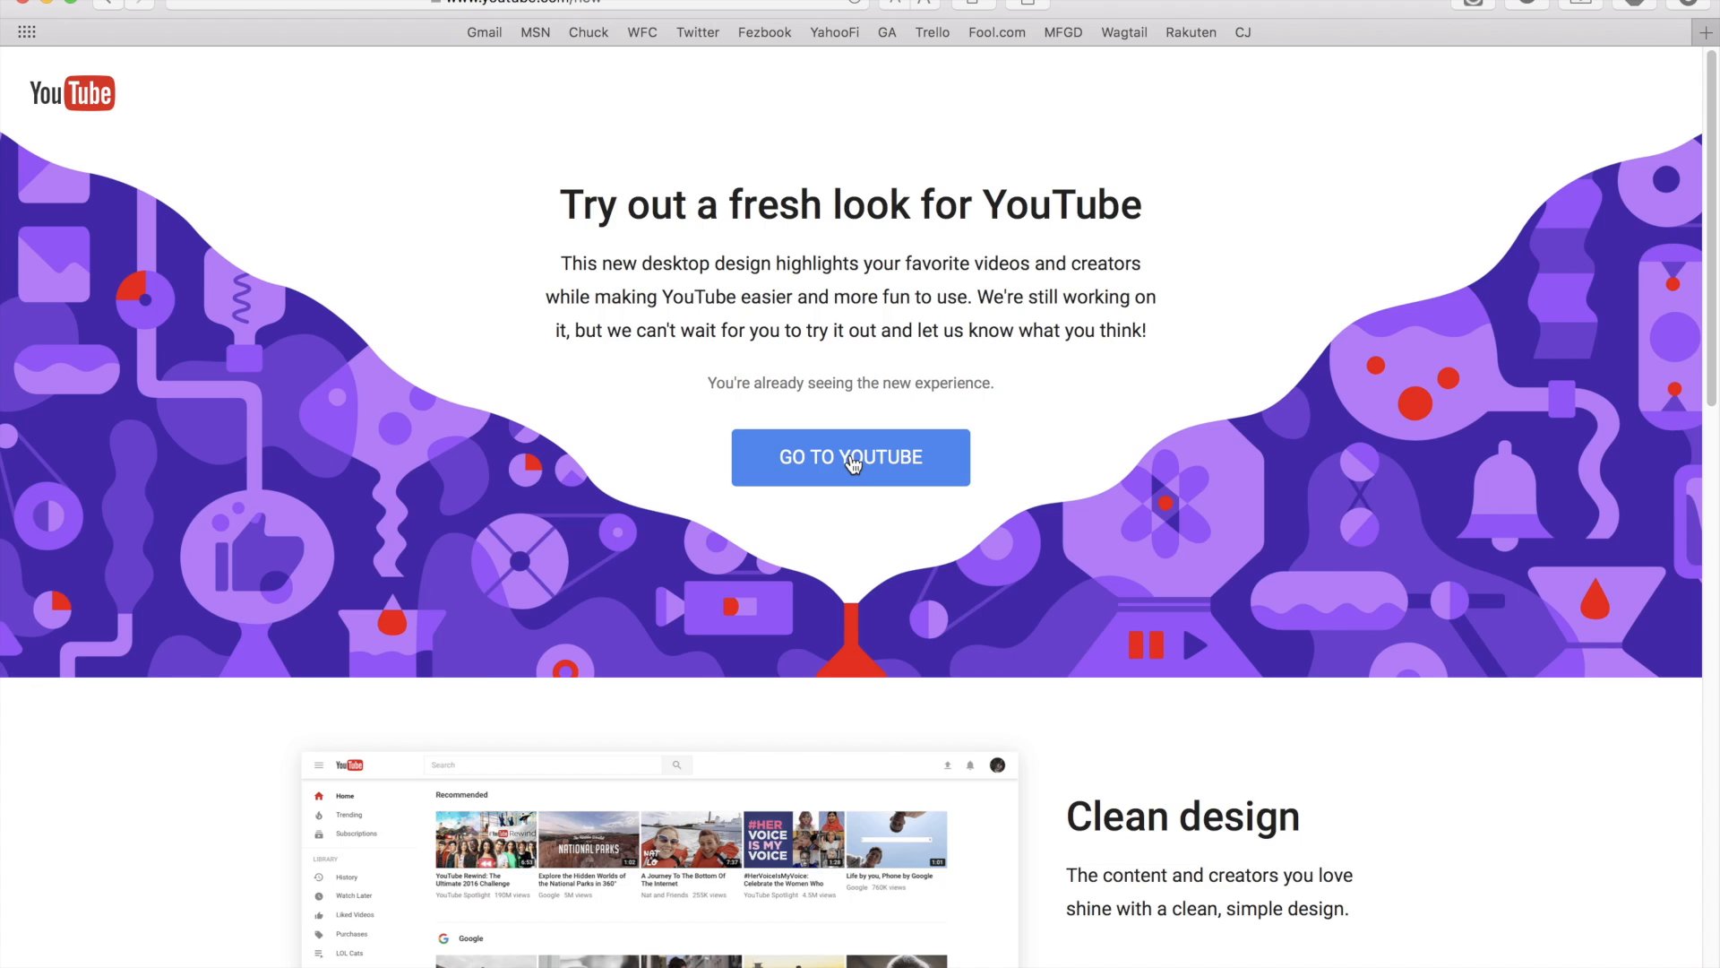
# Use GO TO YOUTUBE to reach the redesigned YouTube home page
pyautogui.click(849, 457)
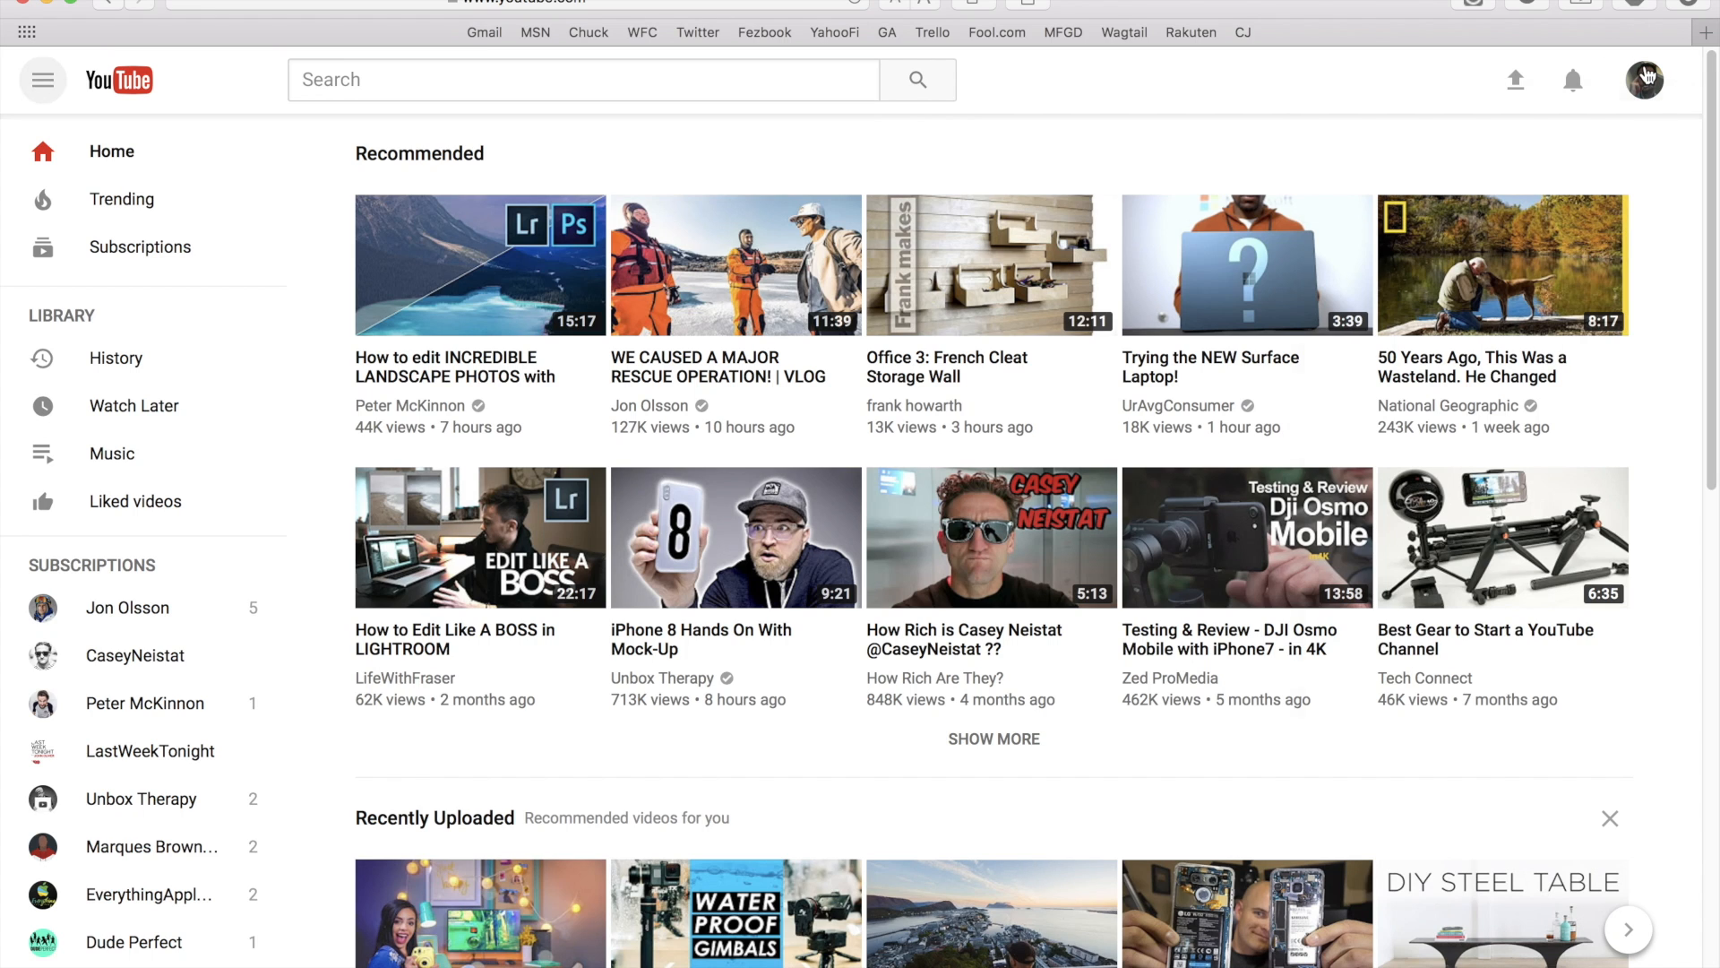
# Show the account menu from the profile avatar, revealing Dark Theme: Off
pyautogui.click(1643, 79)
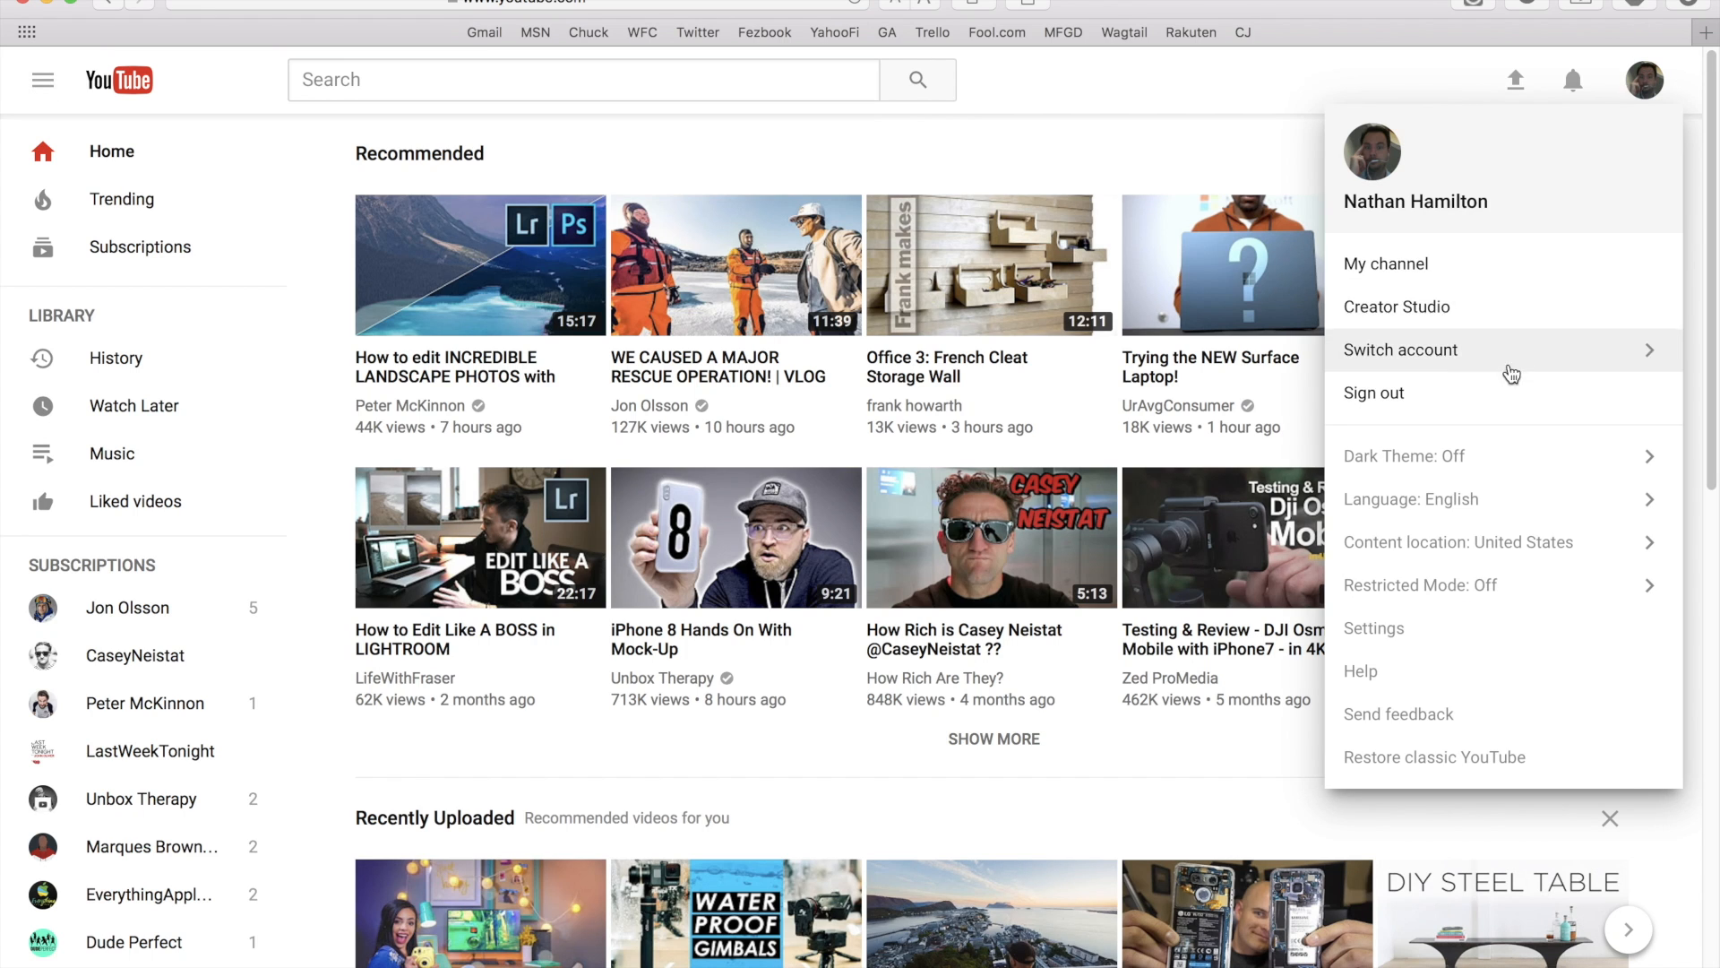
pyautogui.moveTo(1473, 466)
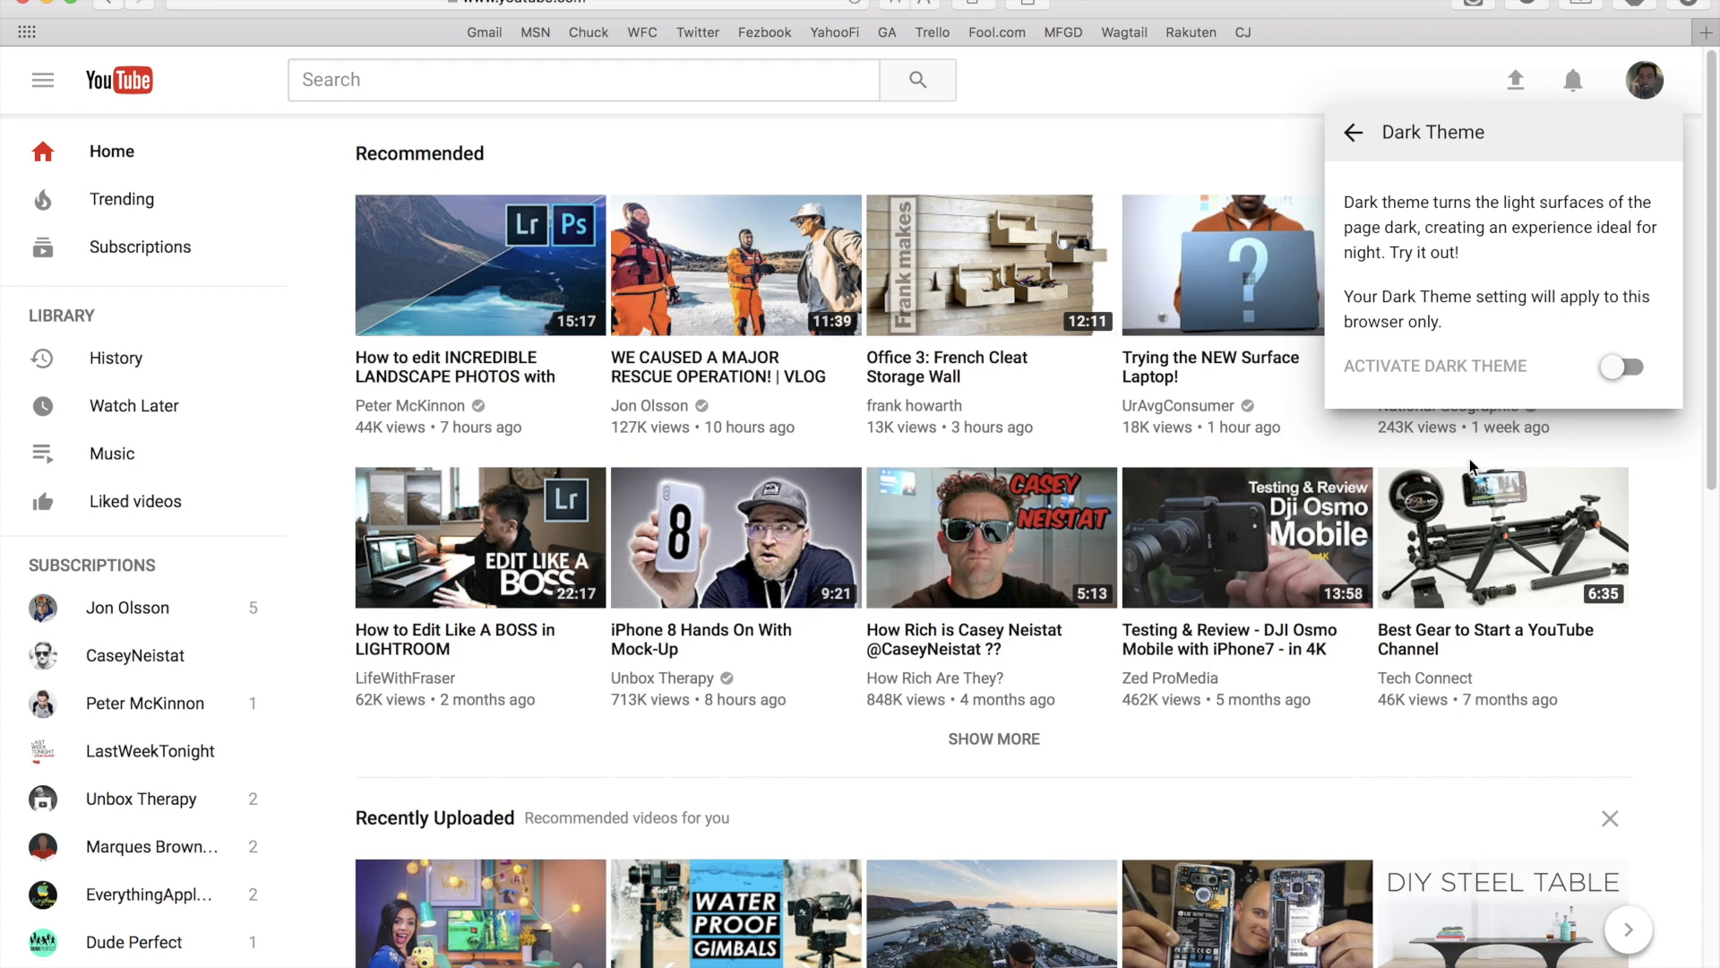
pyautogui.click(1619, 365)
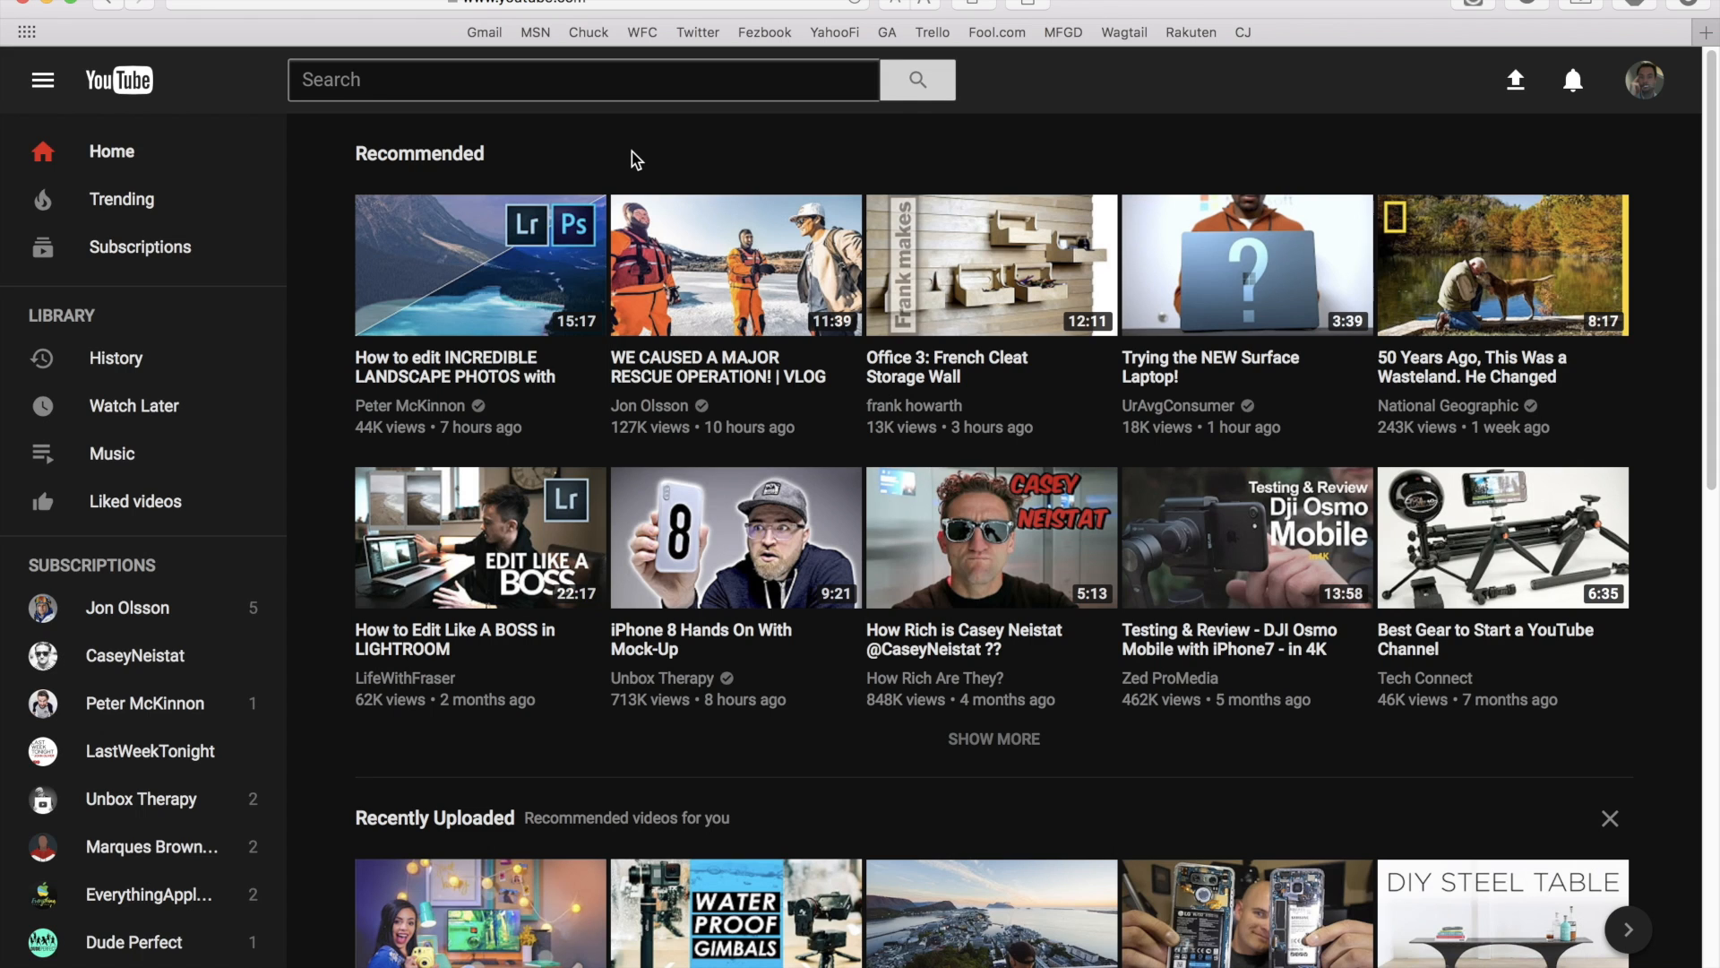
pyautogui.scroll(-3)
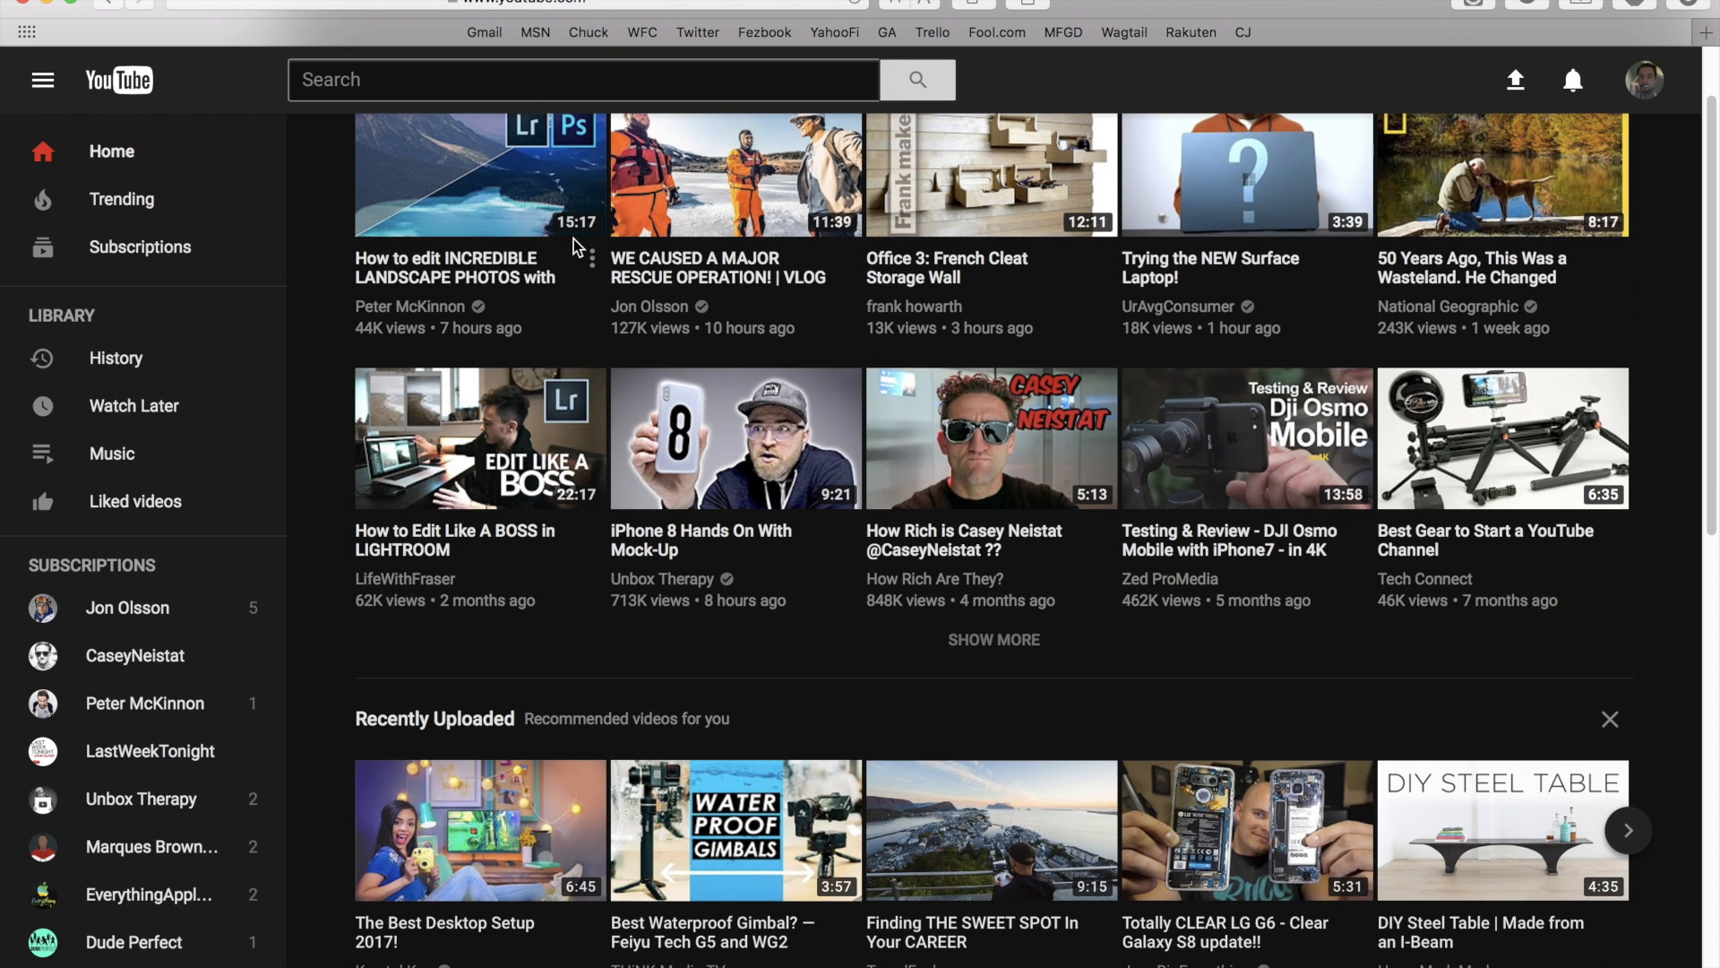
pyautogui.scroll(3)
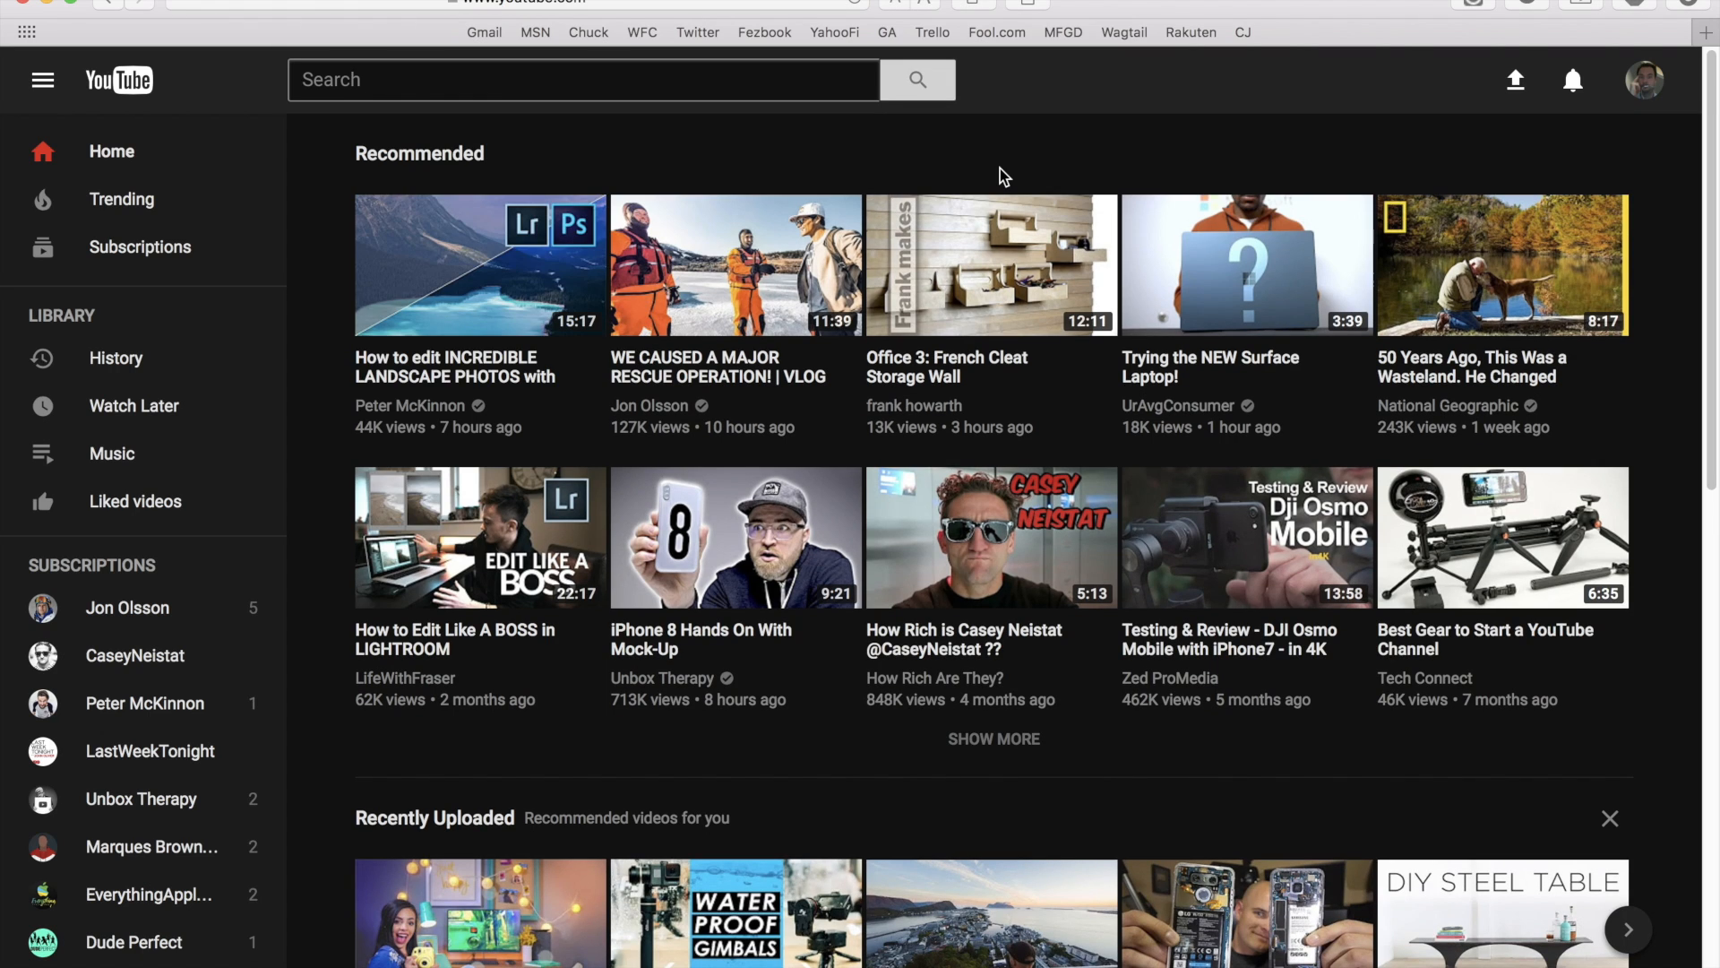